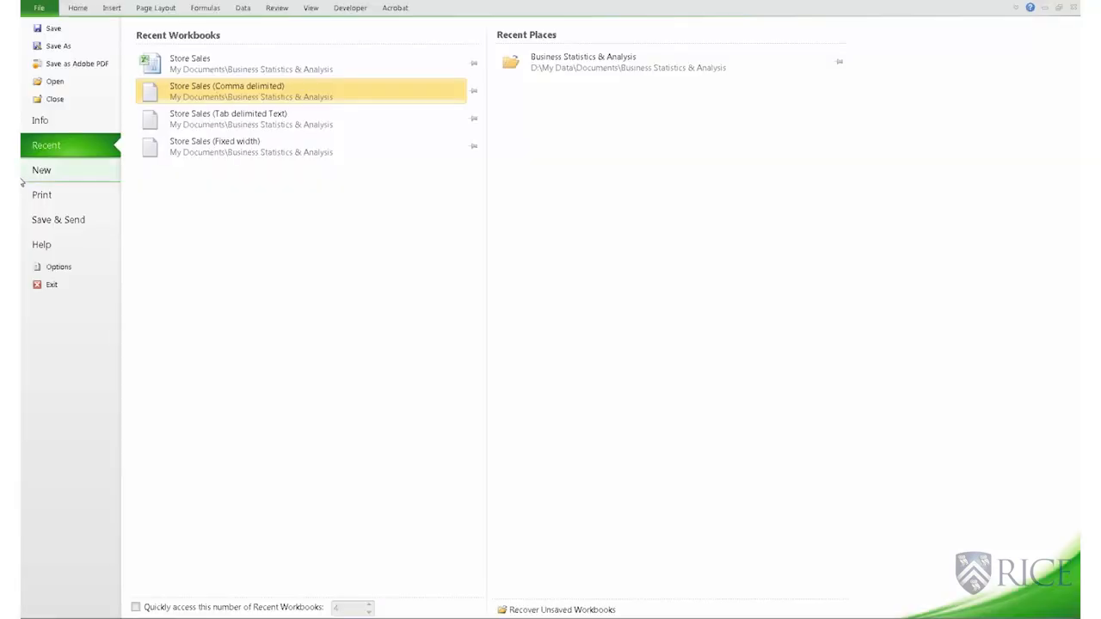
mouse_move(189, 63)
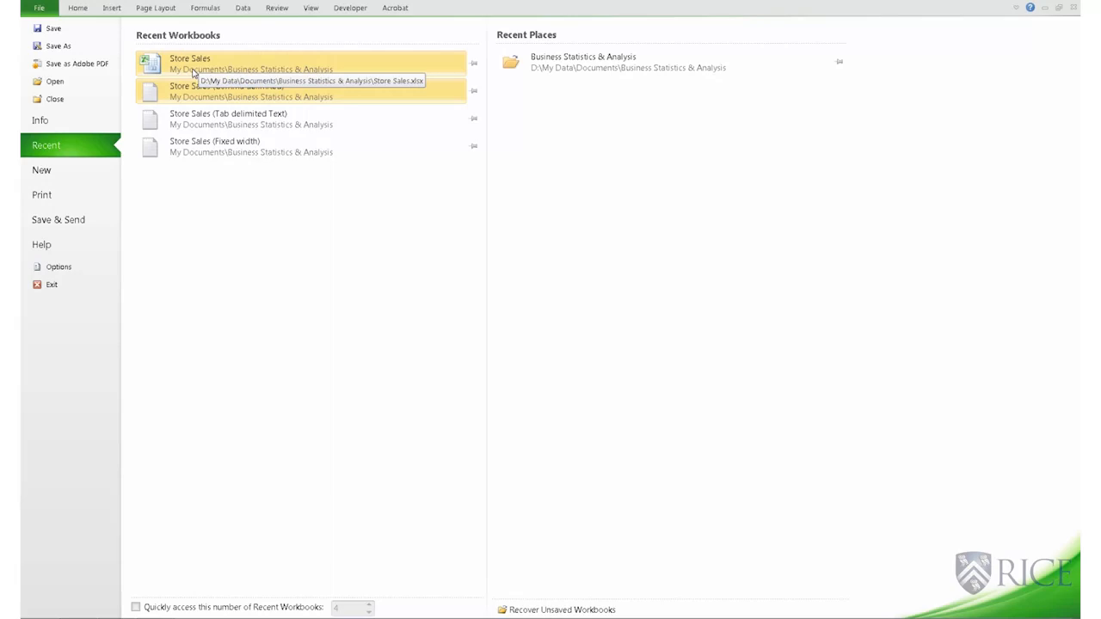
Open the Store Sales workbook from the recent workbooks list
left_click(189, 64)
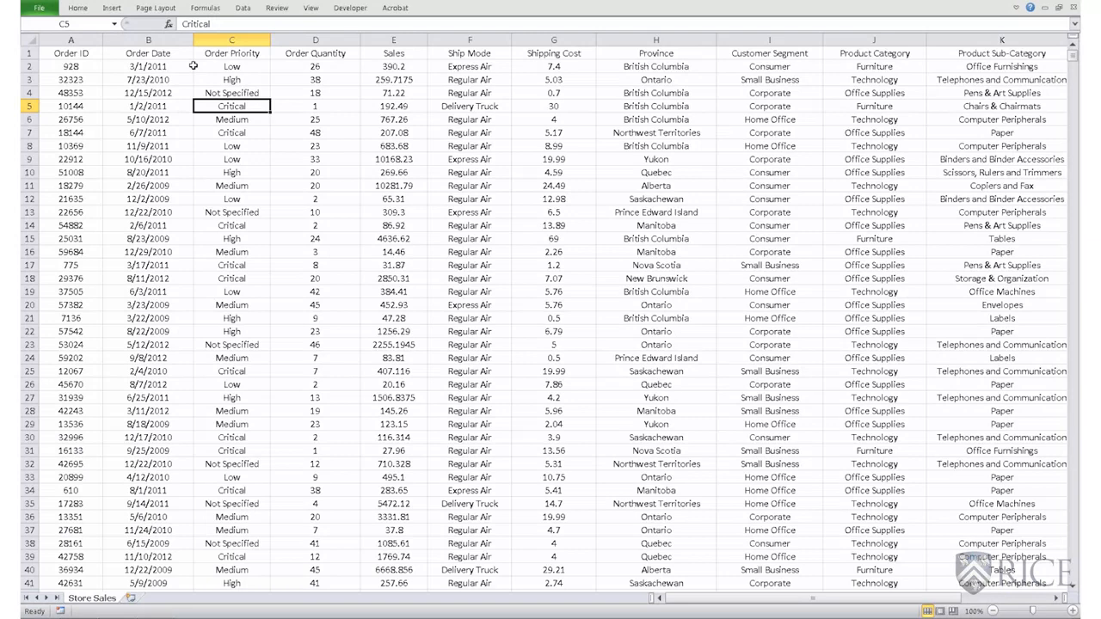
mouse_move(186, 67)
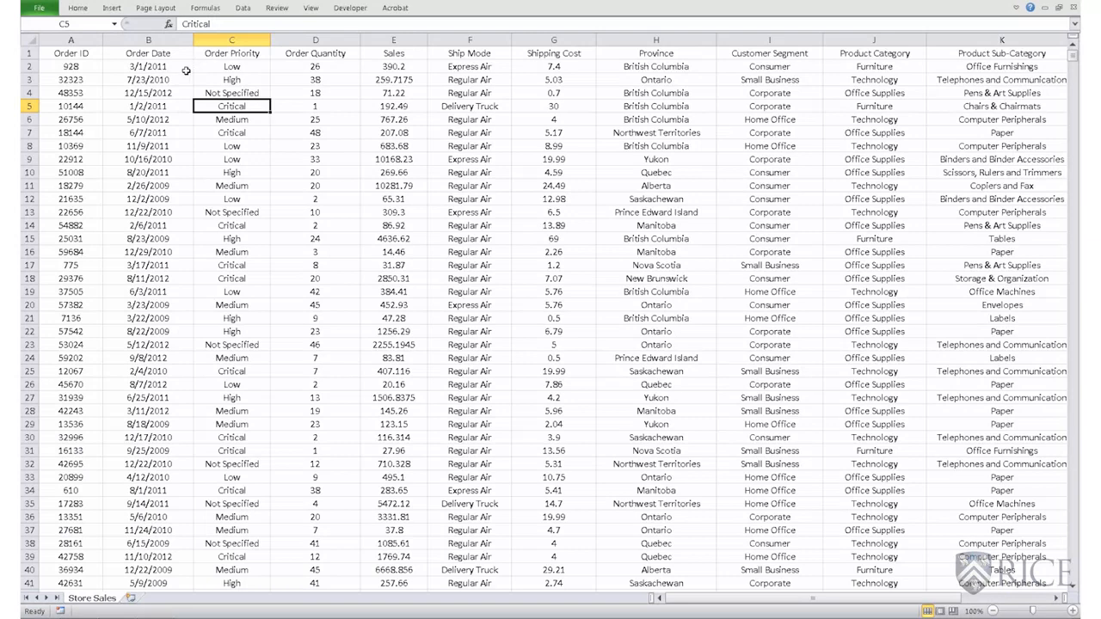
left_click(70, 41)
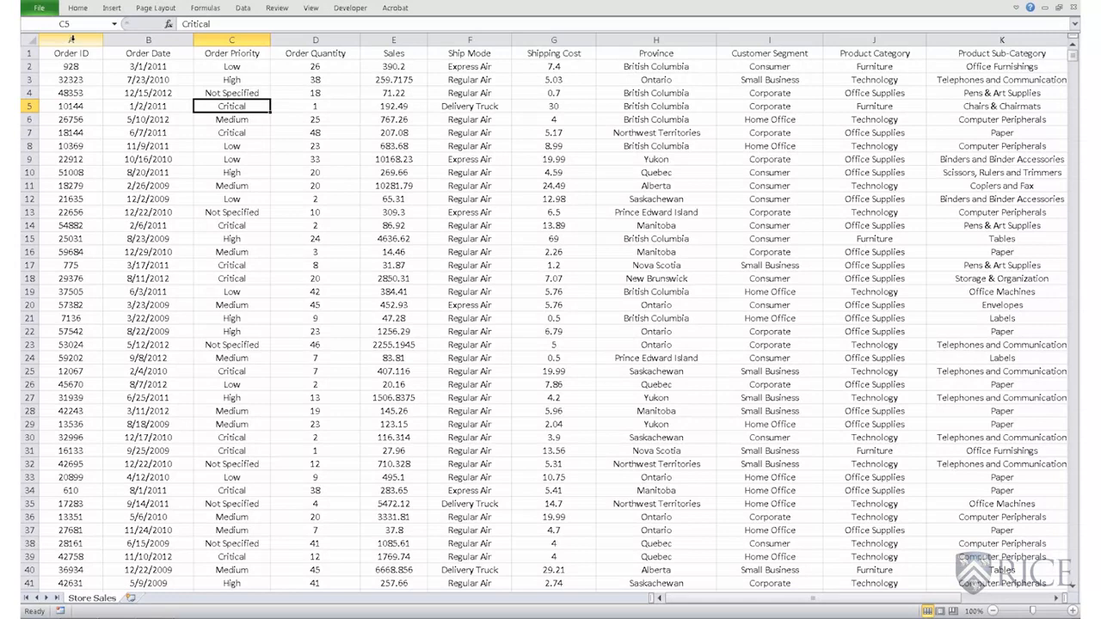
left_click(72, 53)
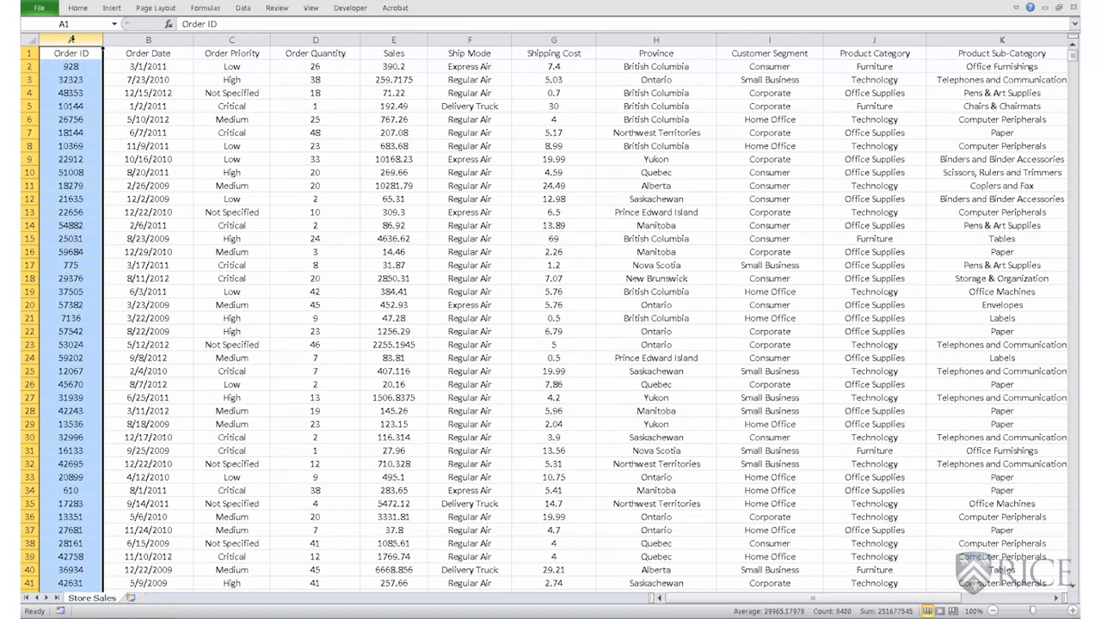
left_click(148, 40)
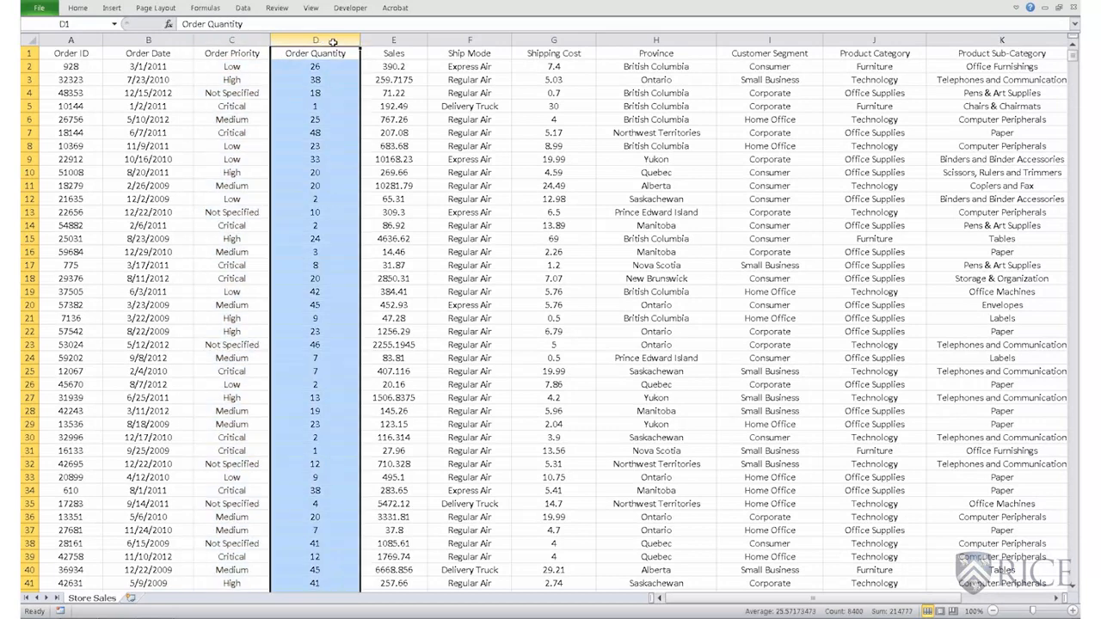
left_click(393, 41)
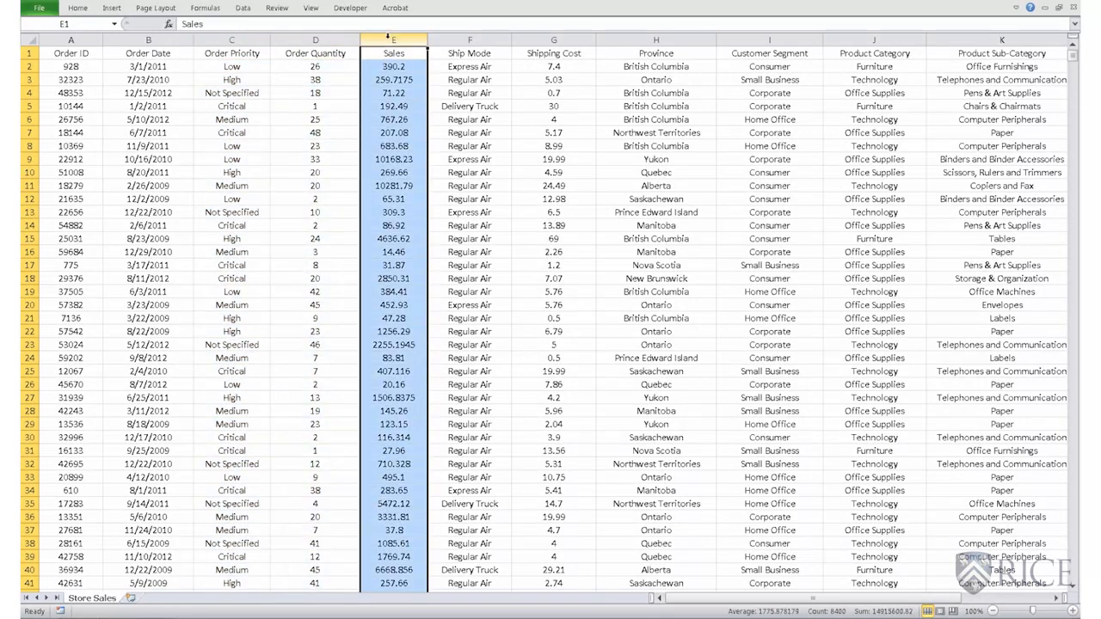
left_click(469, 41)
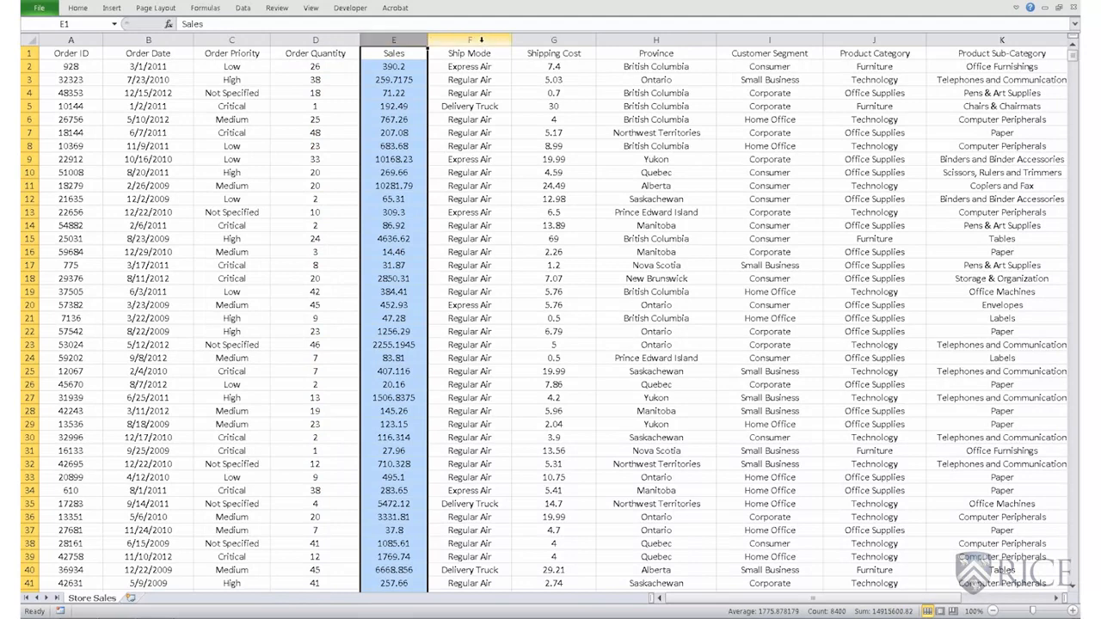
left_click(470, 40)
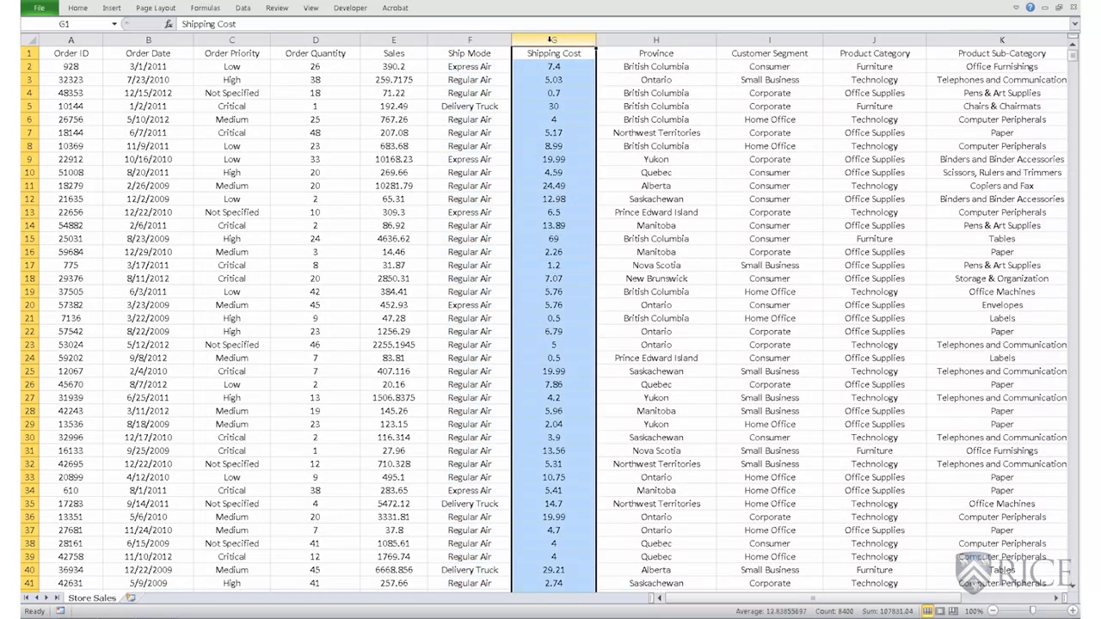
left_click(655, 40)
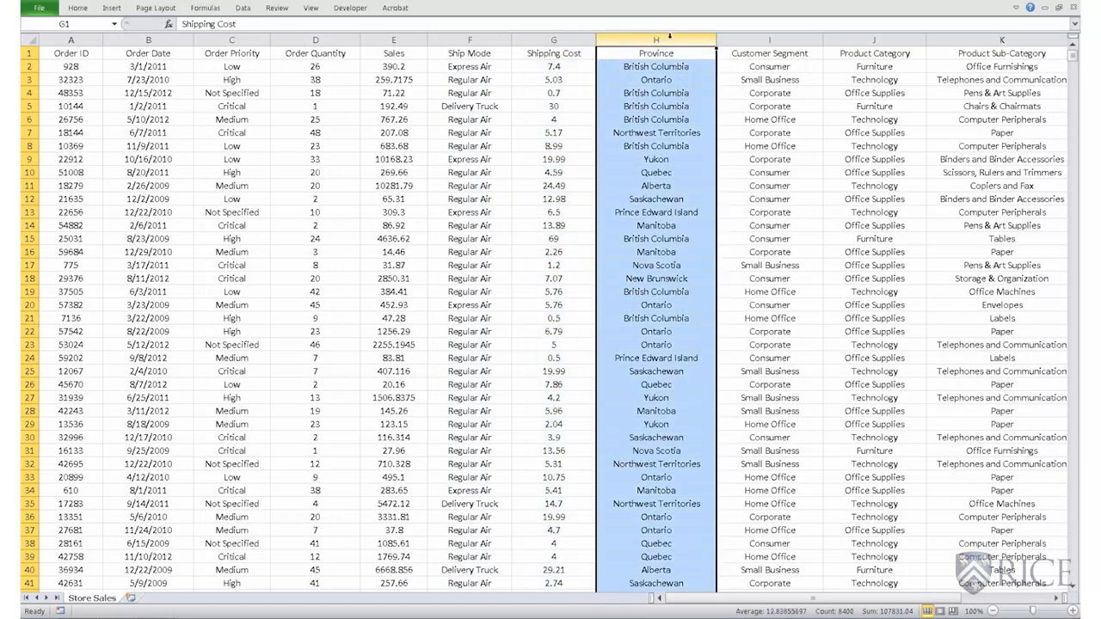
left_click(655, 52)
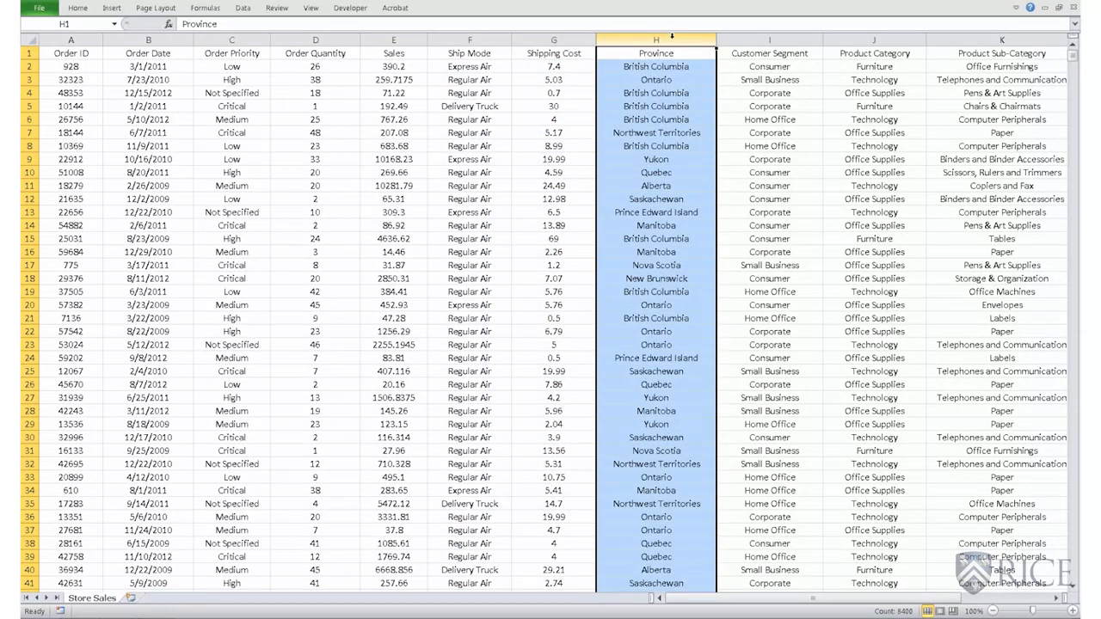
left_click(768, 41)
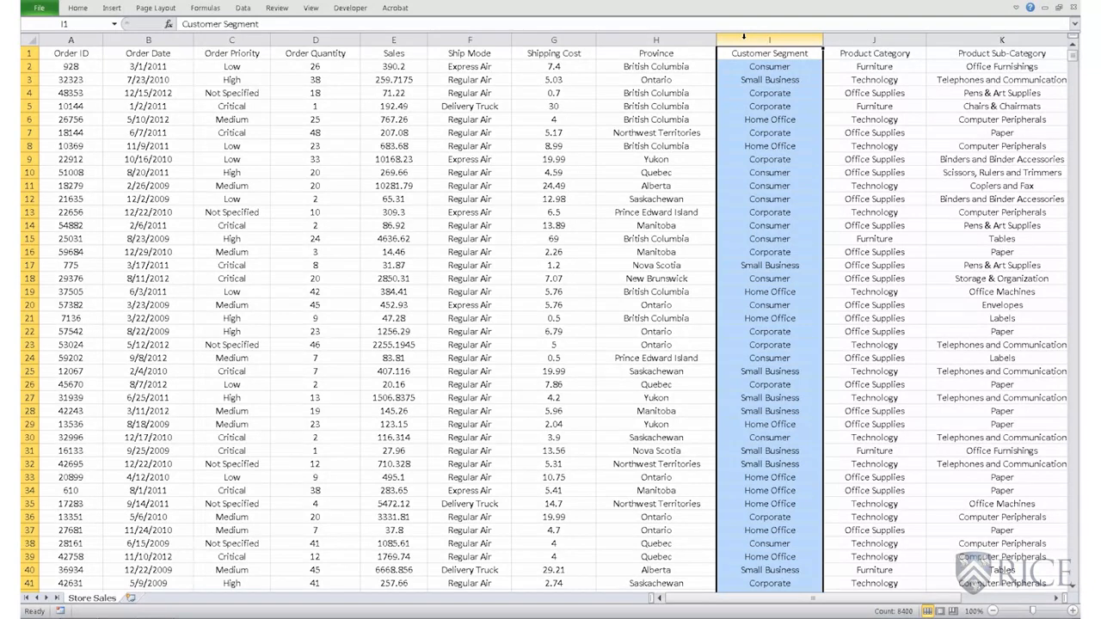
left_click(873, 53)
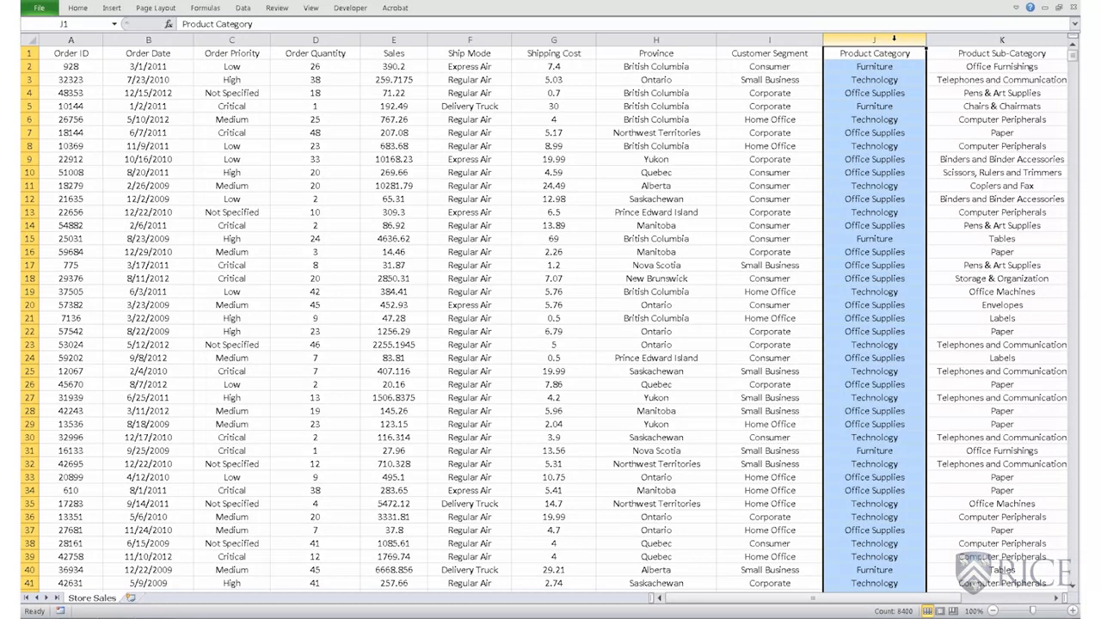
left_click(1001, 52)
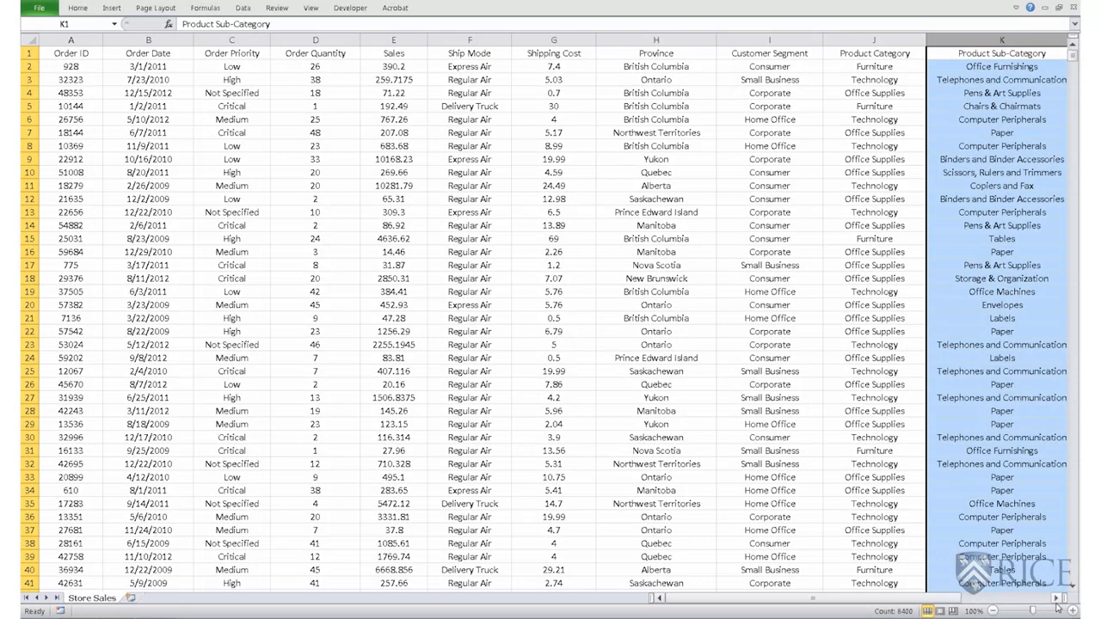
scroll("right", 3)
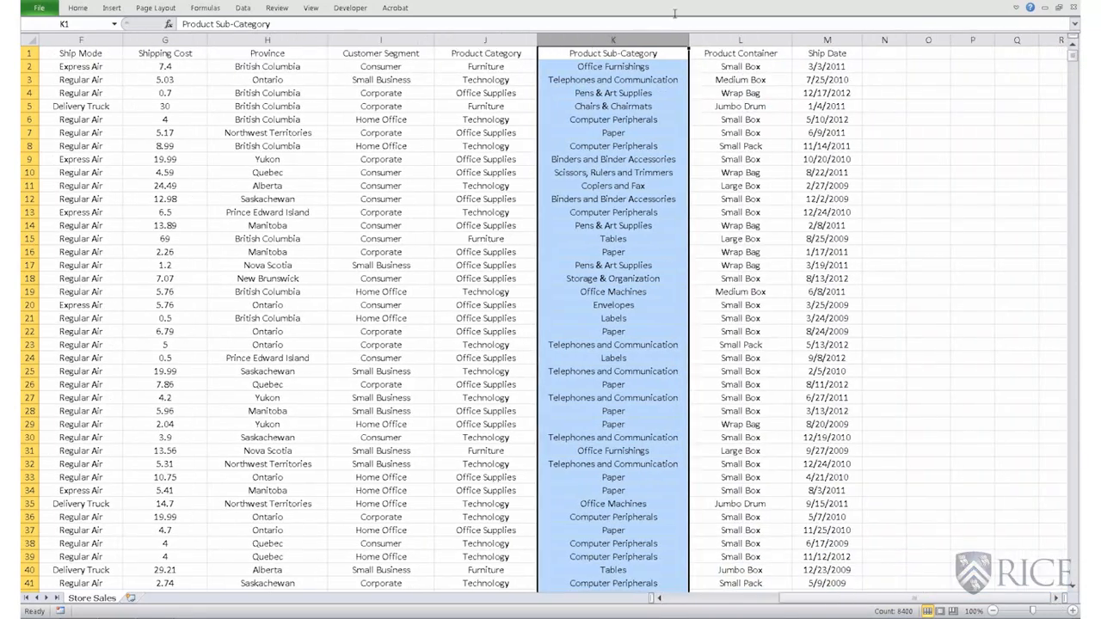
left_click(740, 52)
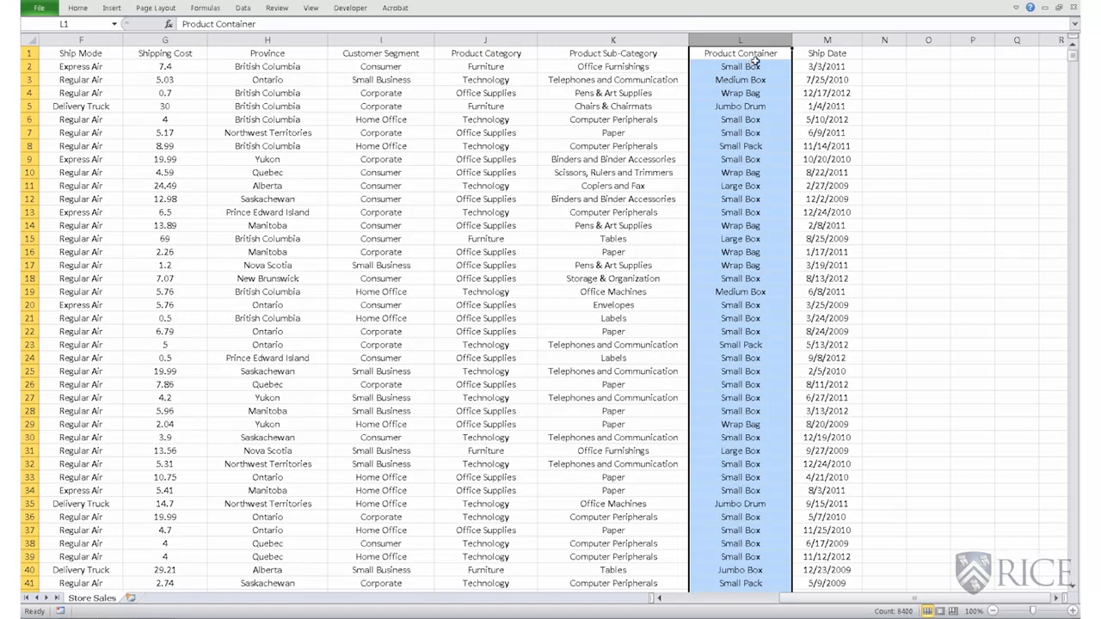
left_click(826, 40)
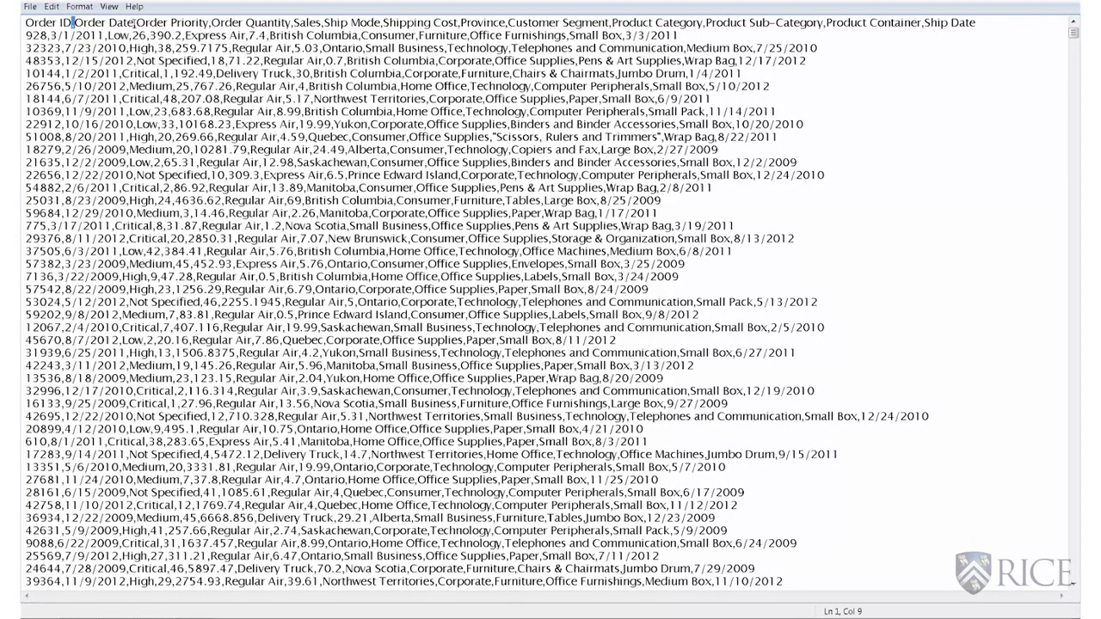
Switch from the Notepad view of the comma-delimited file to a blank workbook
left_click(134, 23)
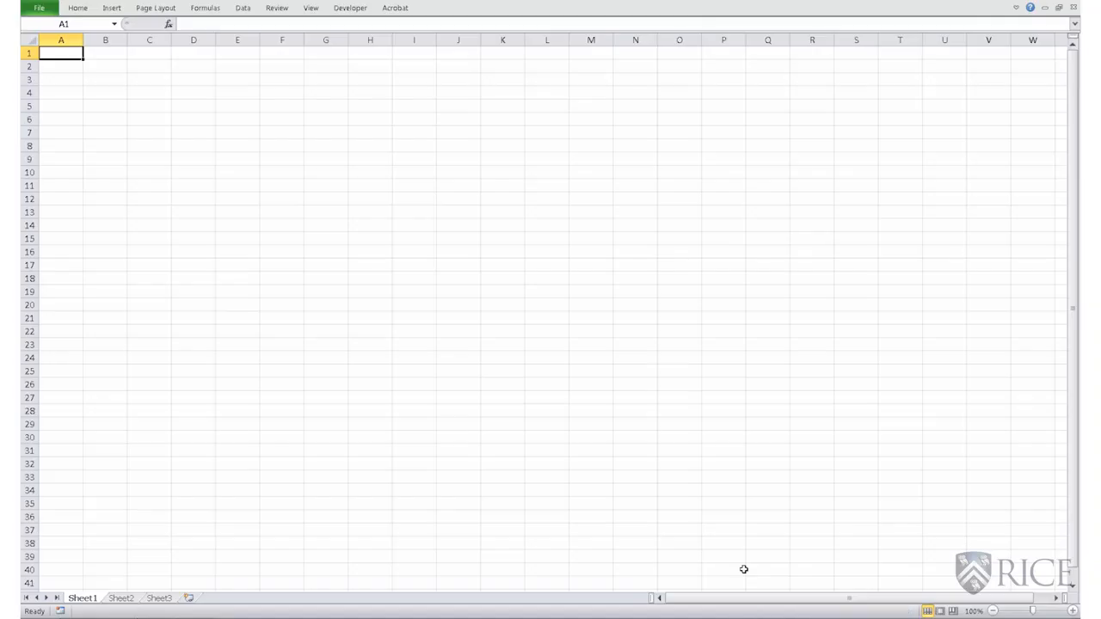
Open Store Sales (Comma delimited).txt via File > Open, launching the Text Import Wizard
left_click(38, 8)
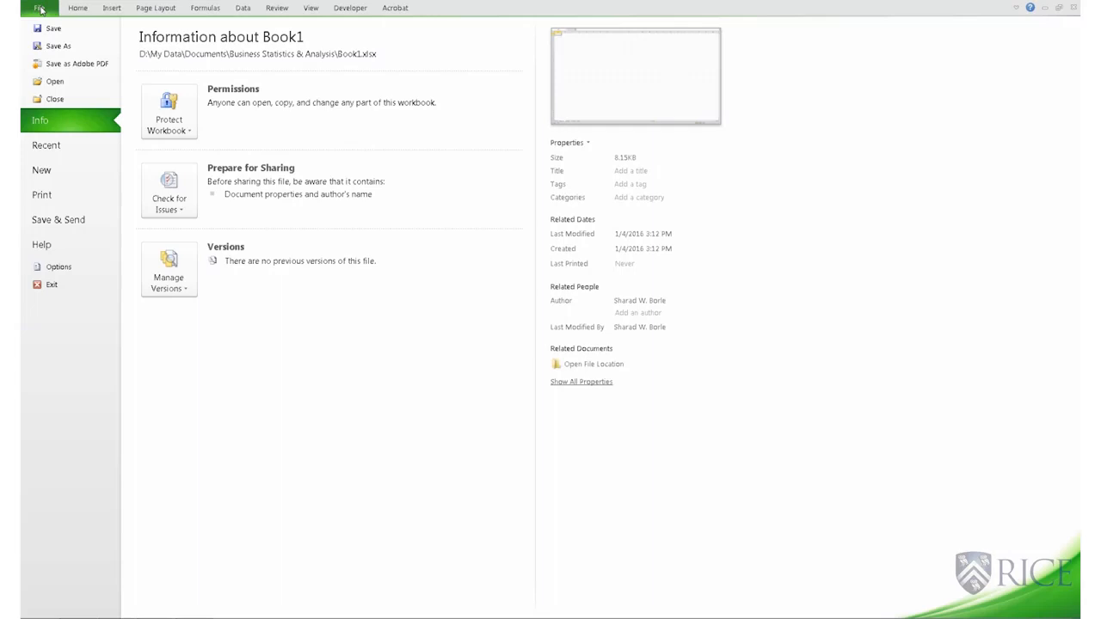
left_click(45, 144)
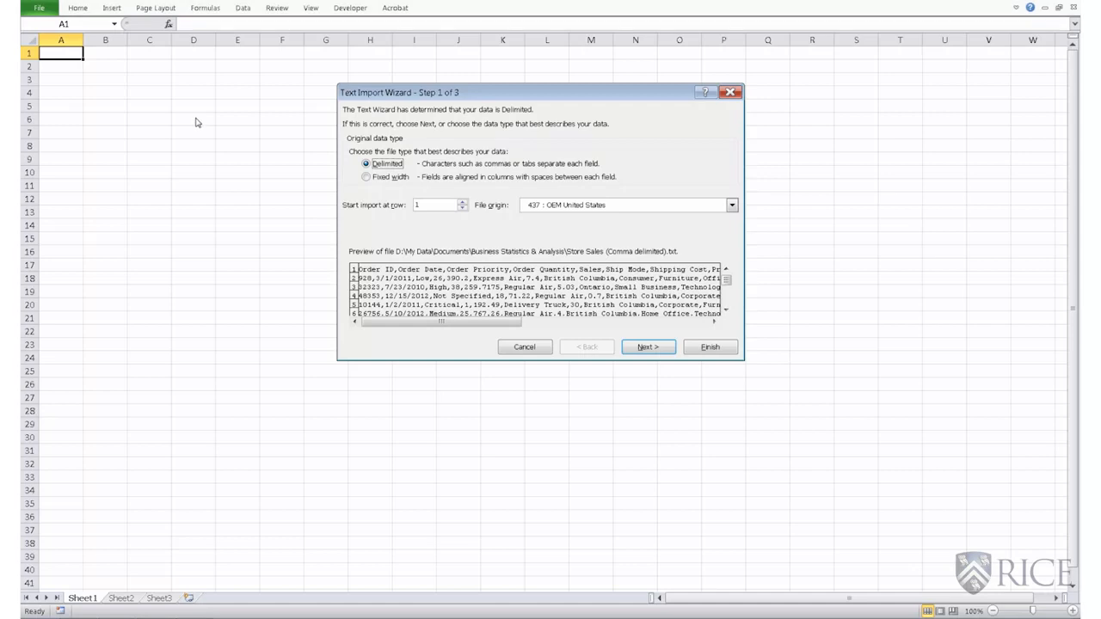
mouse_move(535, 184)
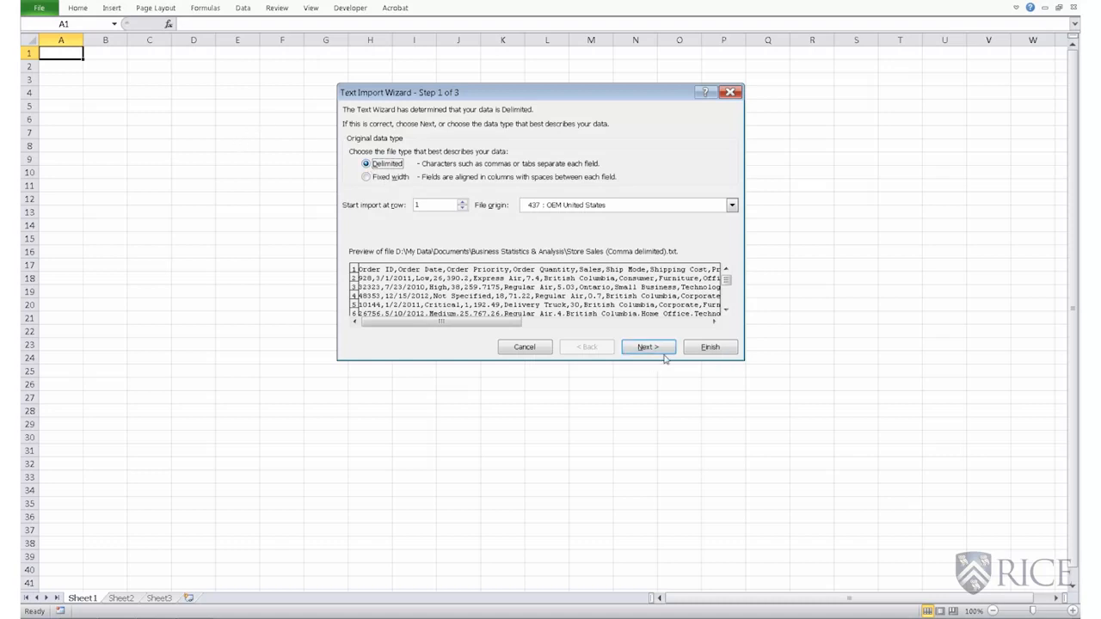
Keep Delimited as the data type and advance to the delimiter step
left_click(647, 347)
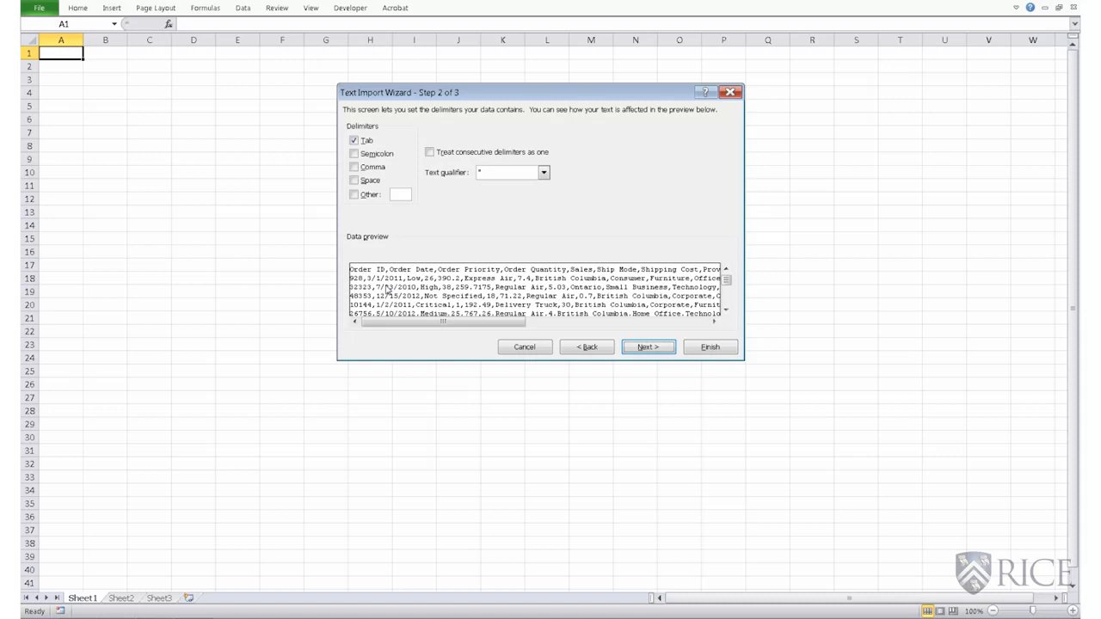
Tick Comma as the delimiter and finish importing the file
left_click(353, 166)
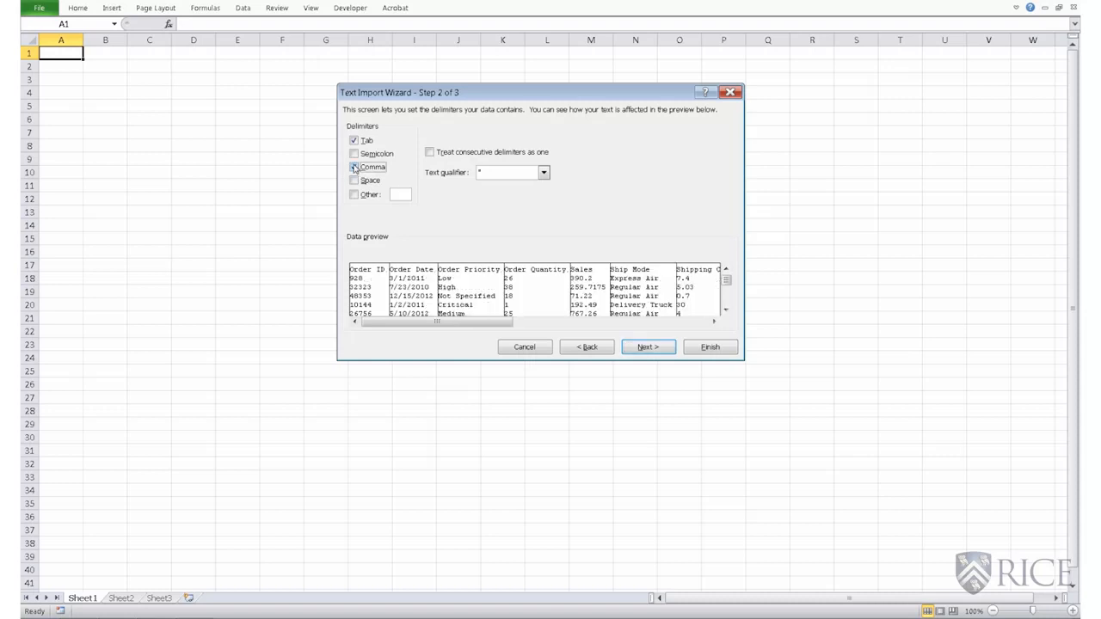
left_click(354, 167)
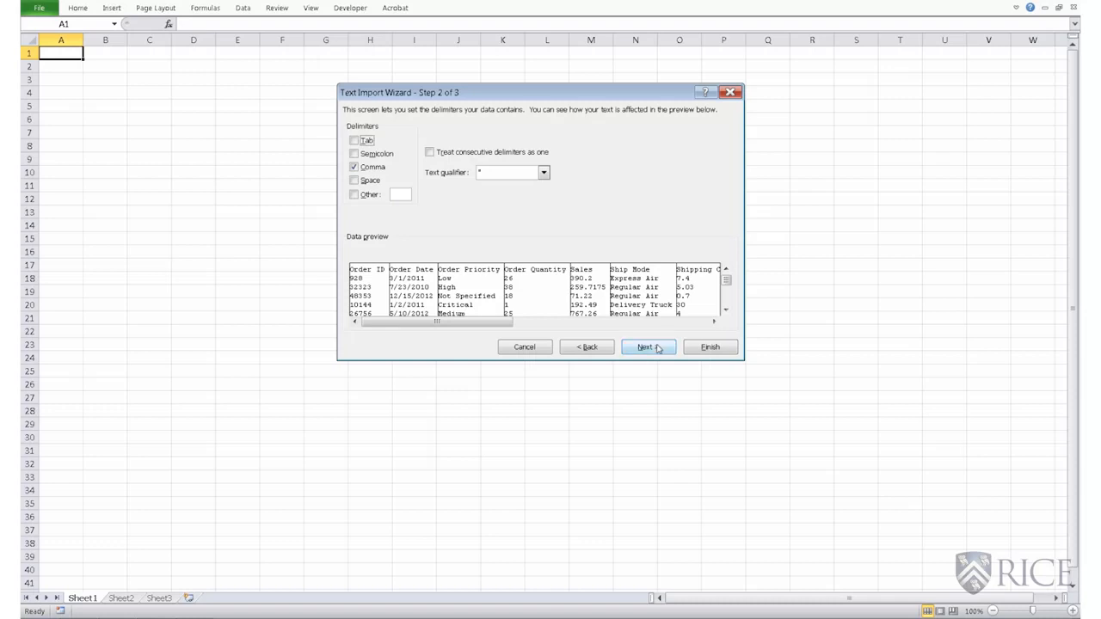
left_click(647, 346)
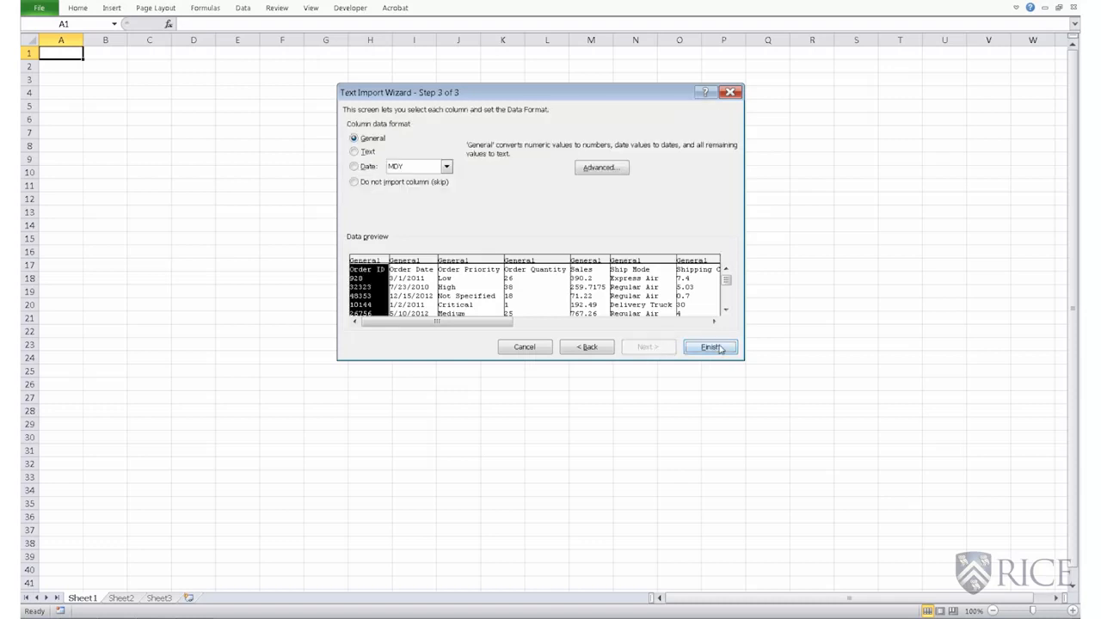
left_click(710, 347)
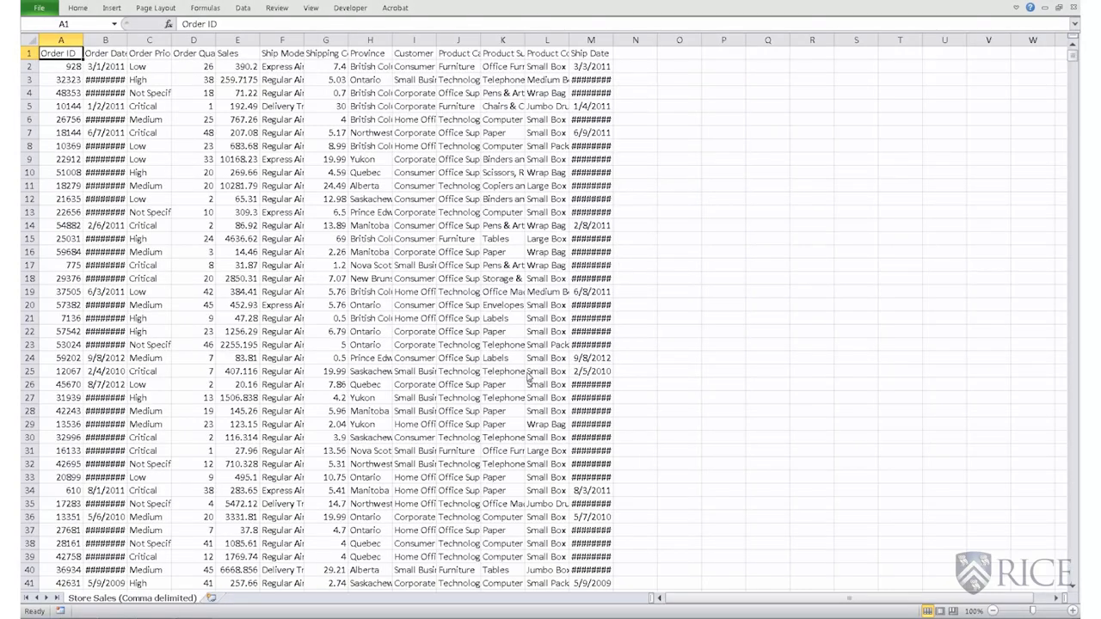
mouse_move(526, 374)
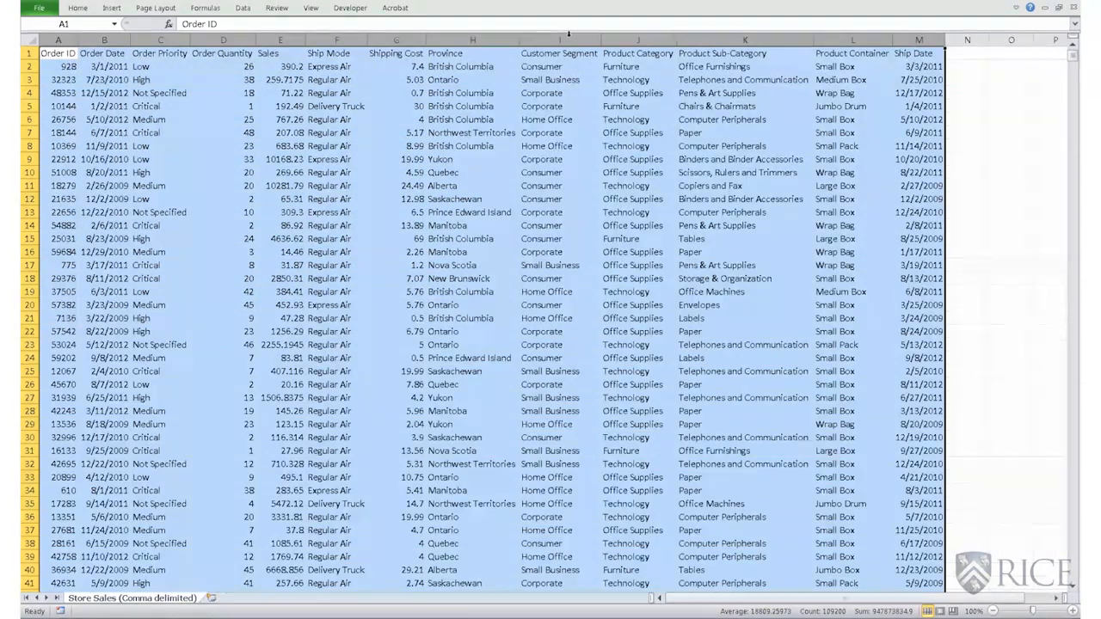
Close the comma-delimited workbook, returning to blank Book1
left_click(559, 54)
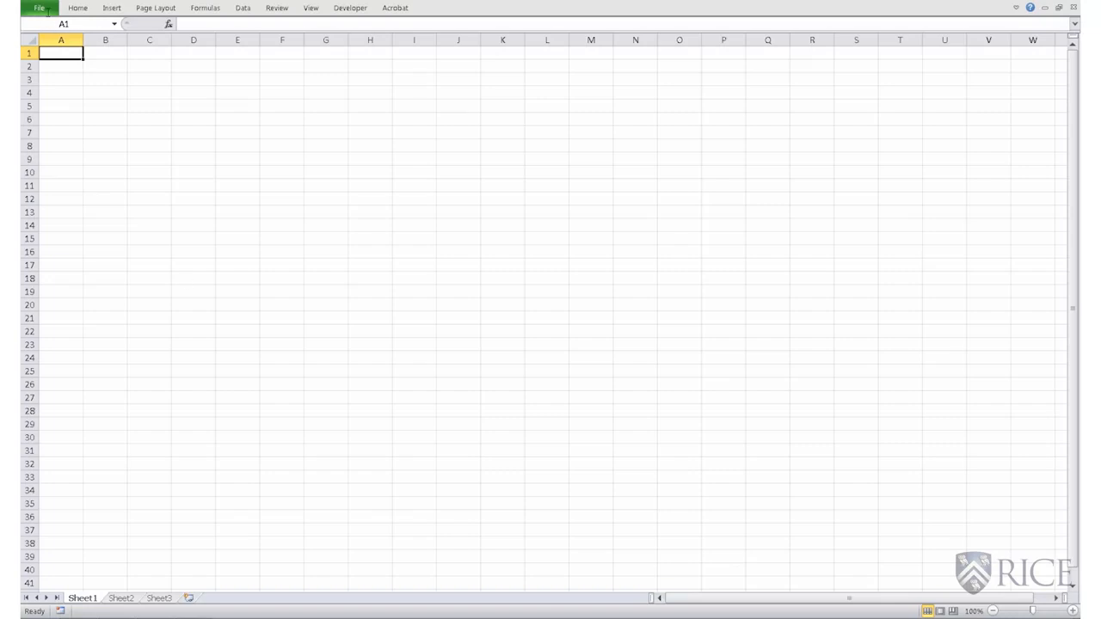
Open Store Sales (Tab delimited Text) from File > Recent to start the import wizard
left_click(39, 8)
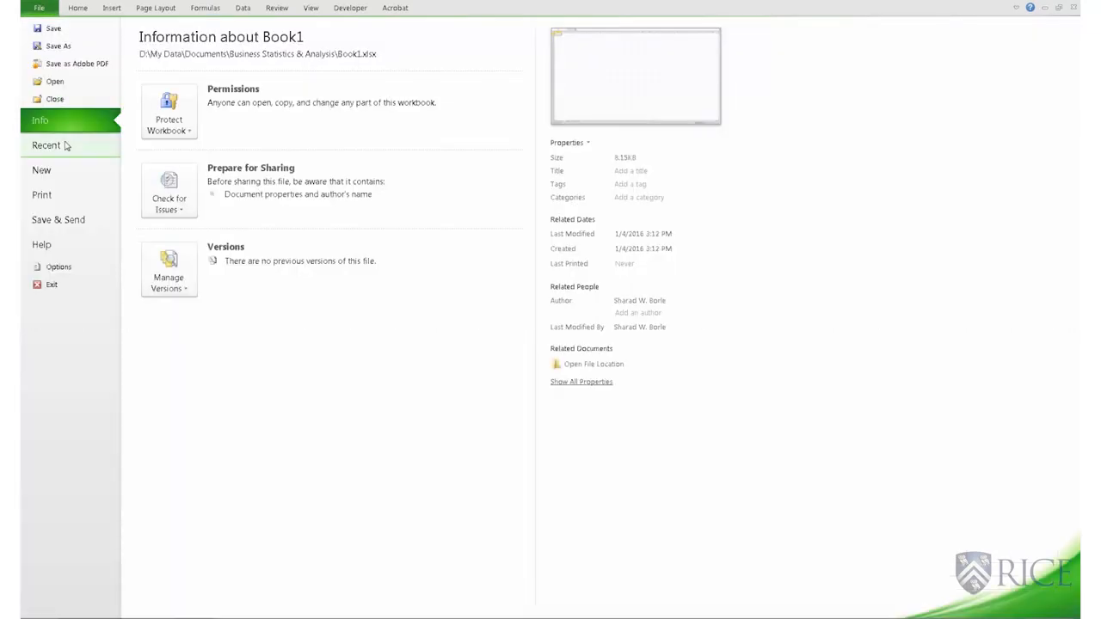
left_click(46, 144)
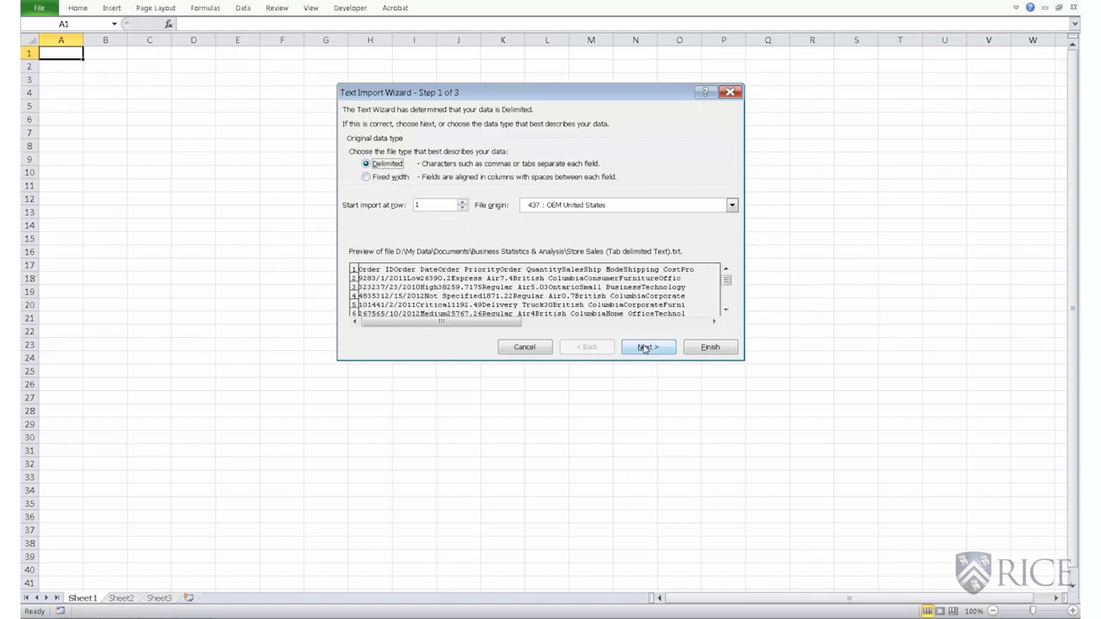
Import the tab-delimited file with Tab as delimiter, filling columns A to M
left_click(647, 347)
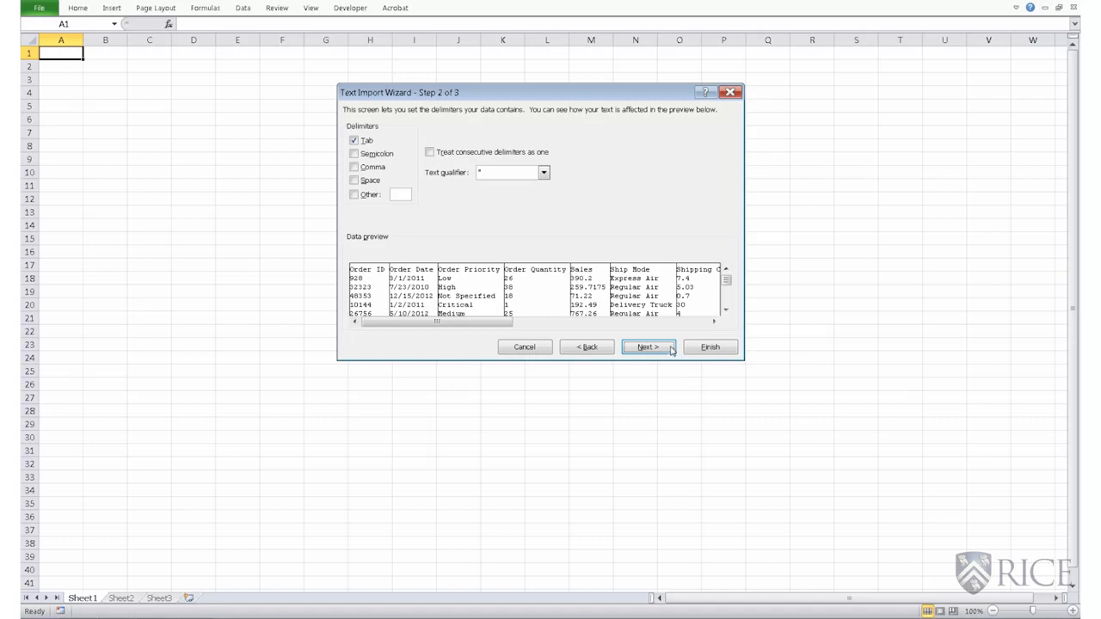
left_click(647, 347)
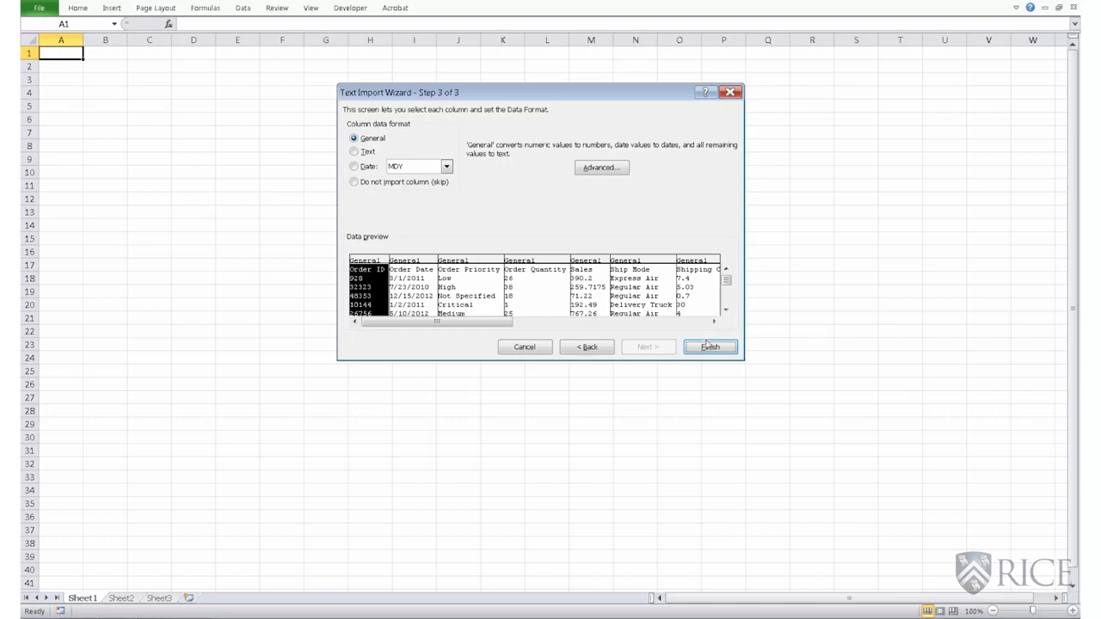
left_click(708, 347)
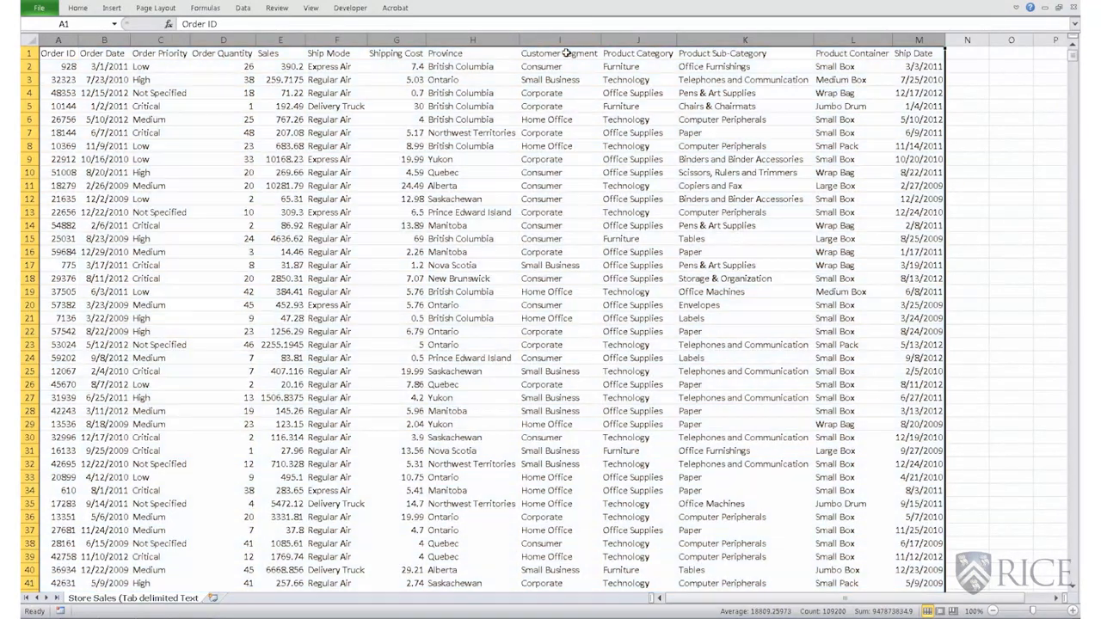
Close the tab-delimited Store Sales workbook window
left_click(559, 53)
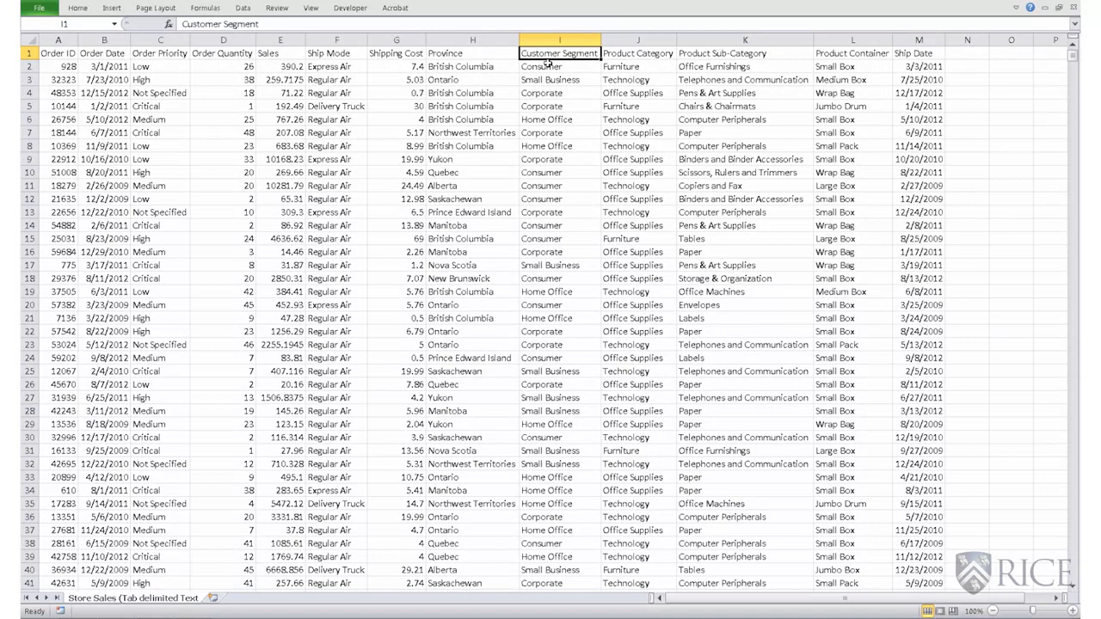
mouse_move(589, 49)
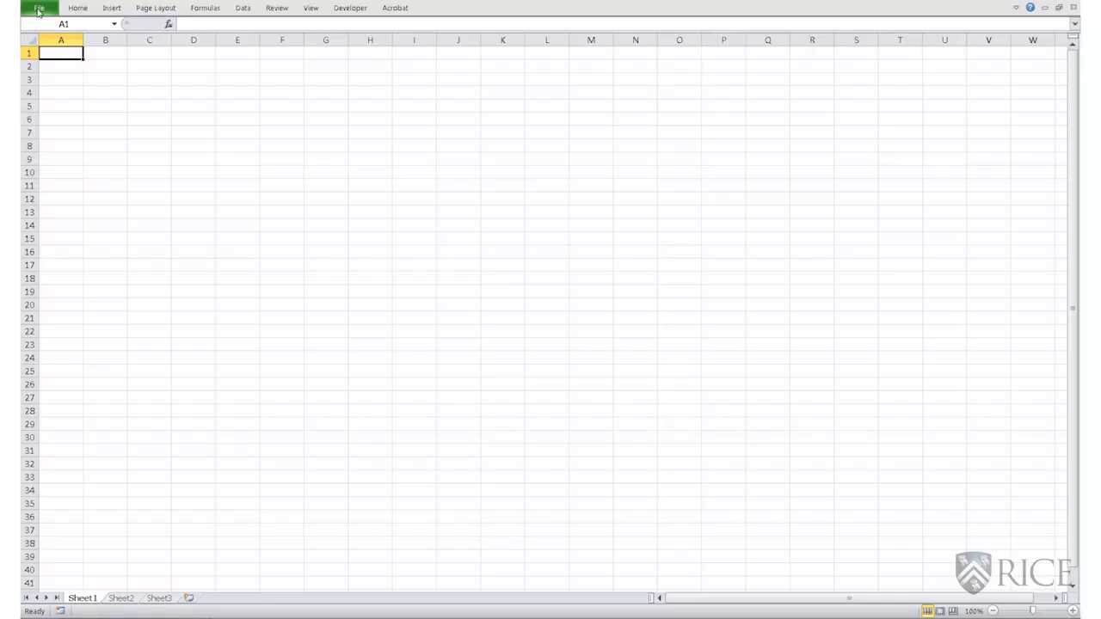
Open Store Sales (Fixed width) from File > Recent, starting the Text Import Wizard
left_click(39, 8)
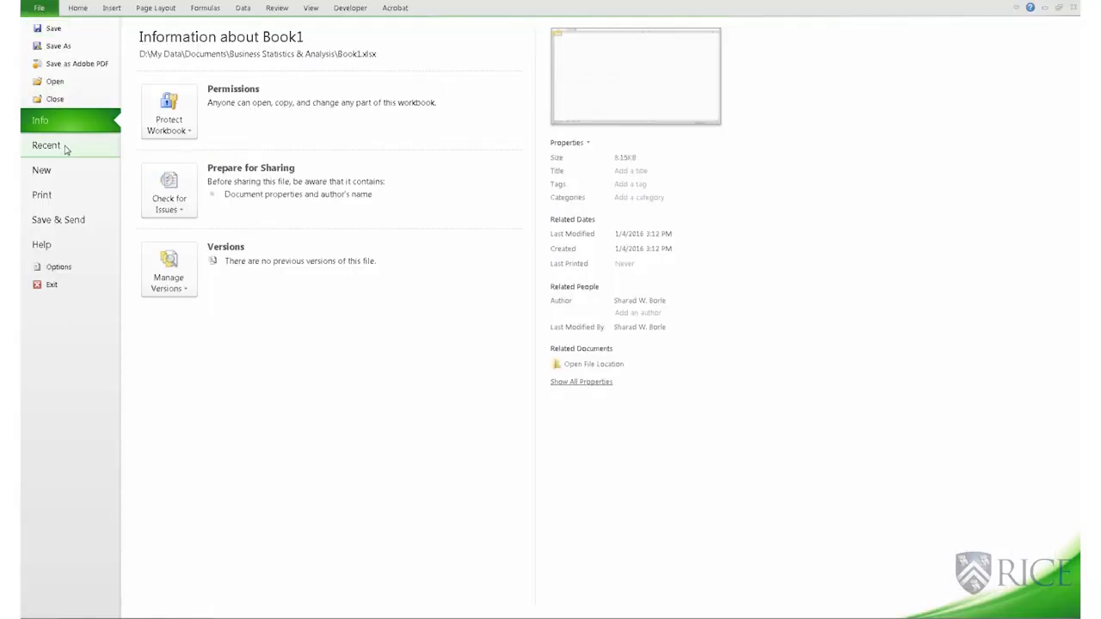
left_click(46, 146)
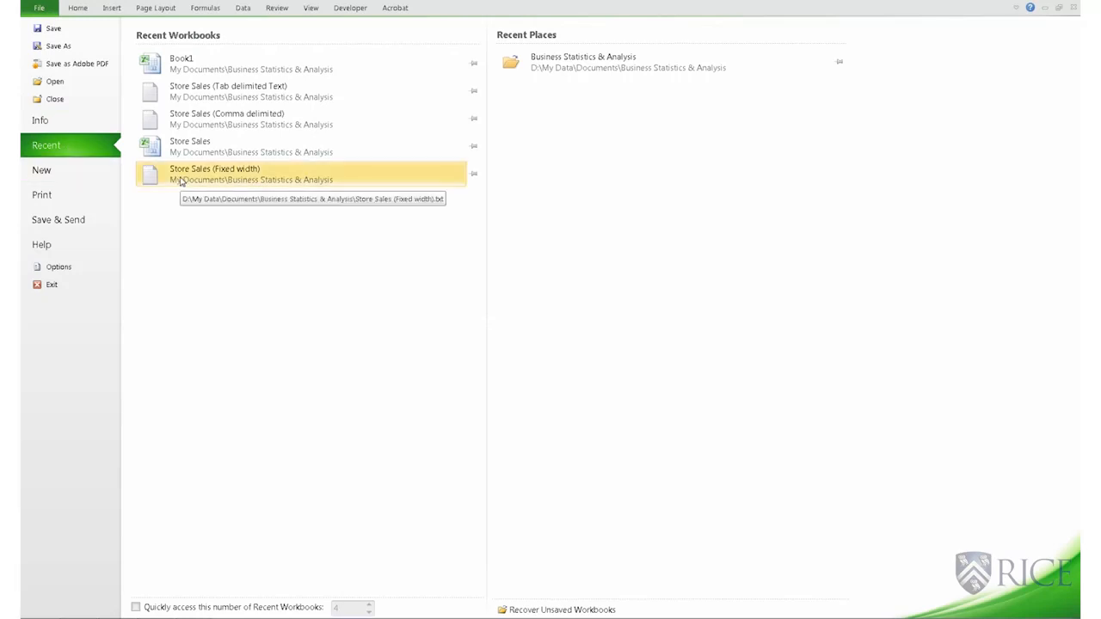
left_click(214, 173)
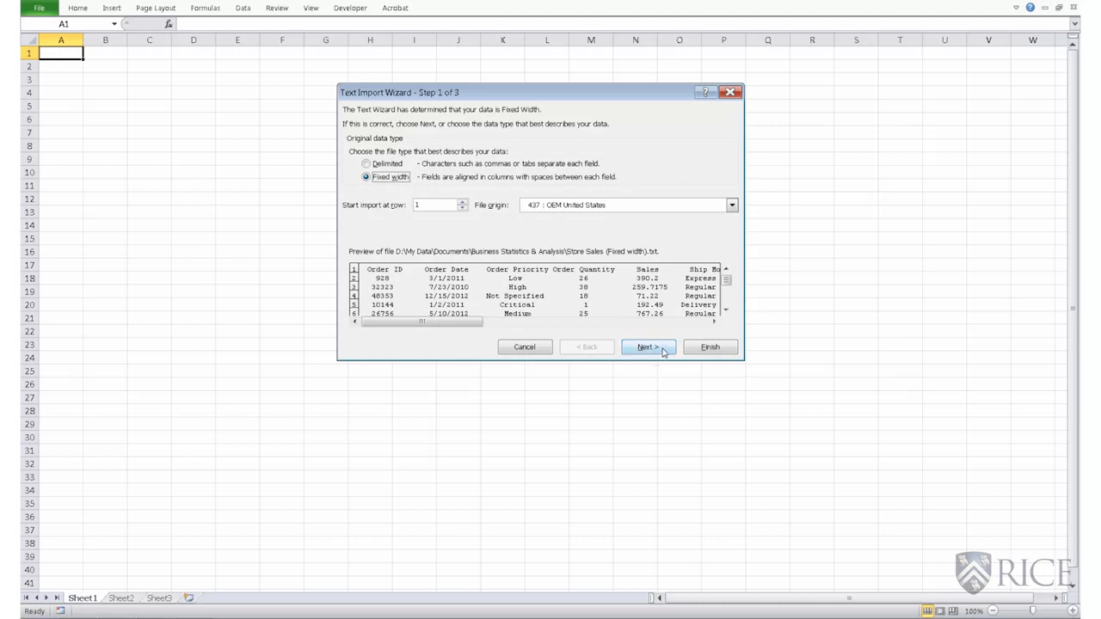
Advance the fixed-width Store Sales import to the column-break preview
left_click(647, 347)
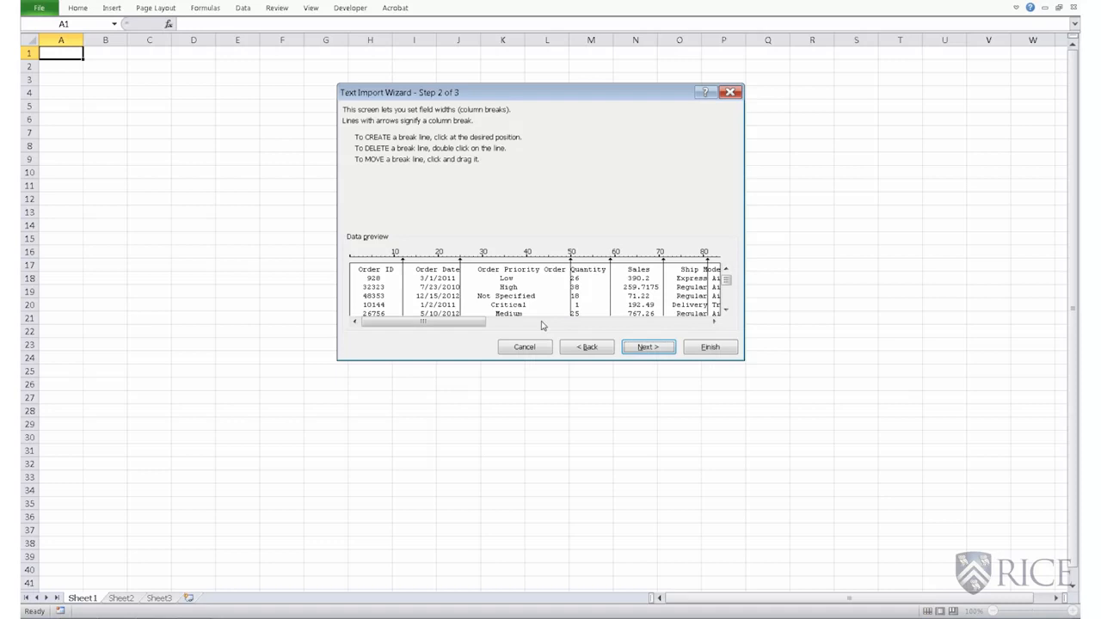
mouse_move(536, 328)
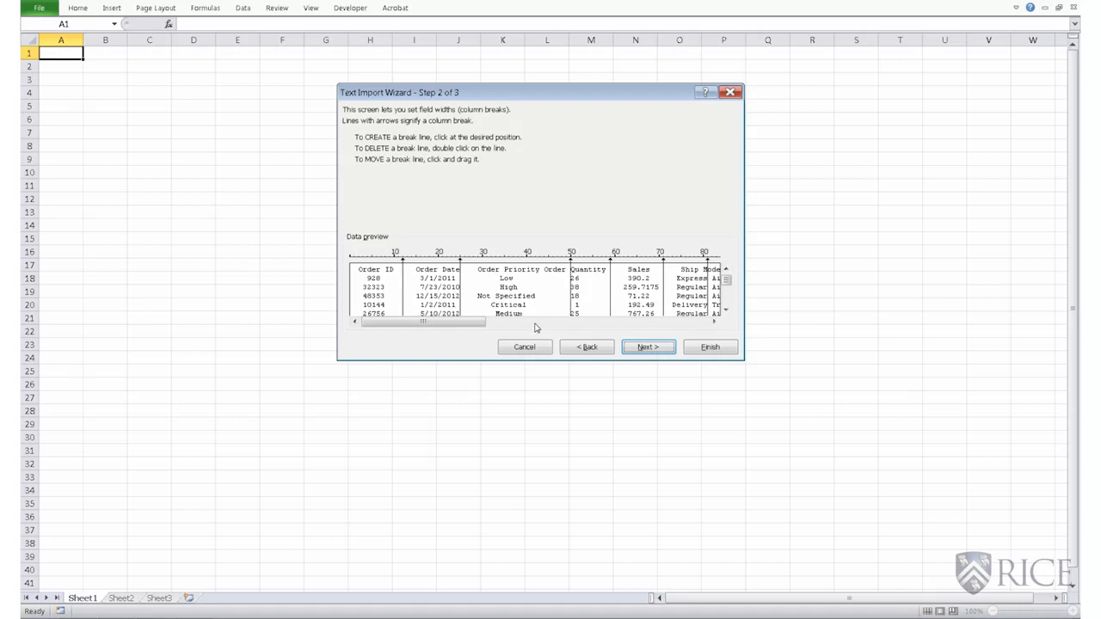
mouse_move(383, 324)
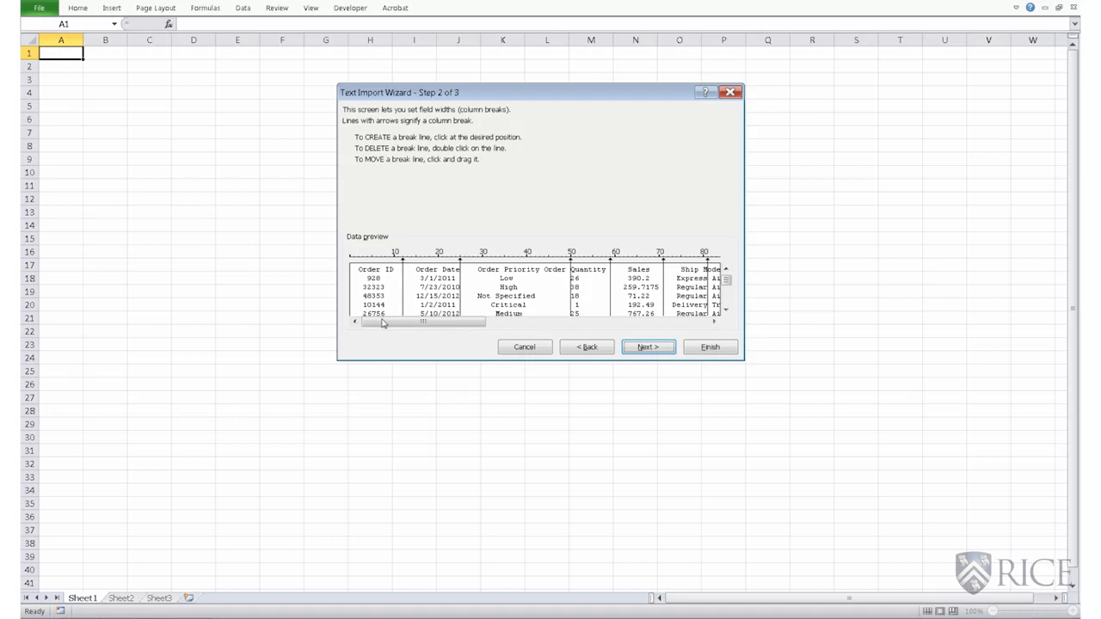
mouse_move(727, 324)
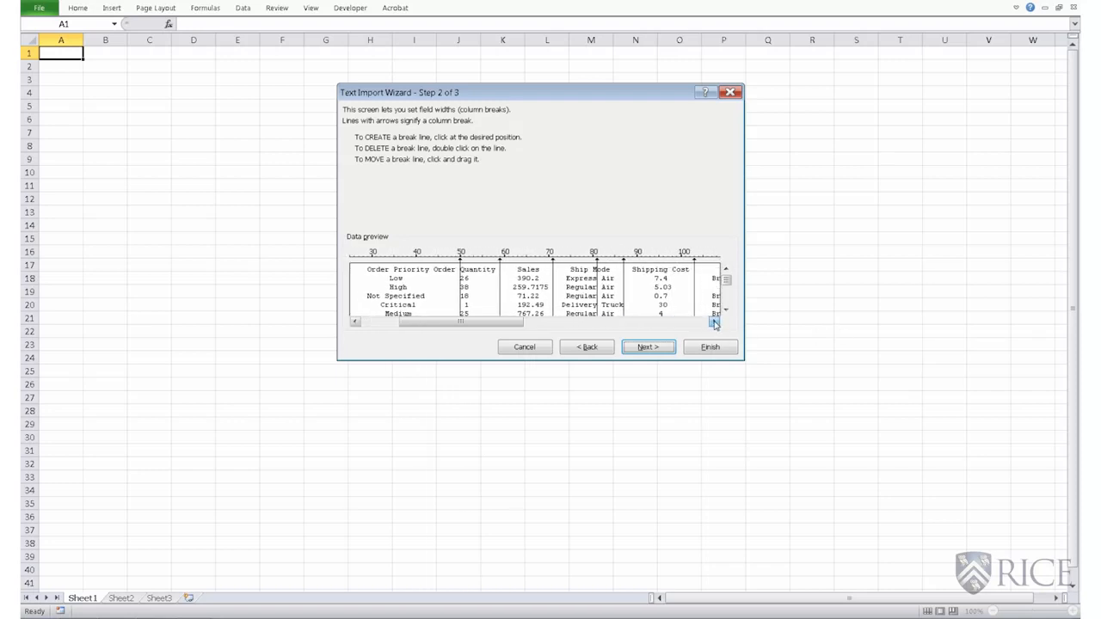
Scroll the Data preview to verify the proposed column breaks, then accept them
scroll("right", 3)
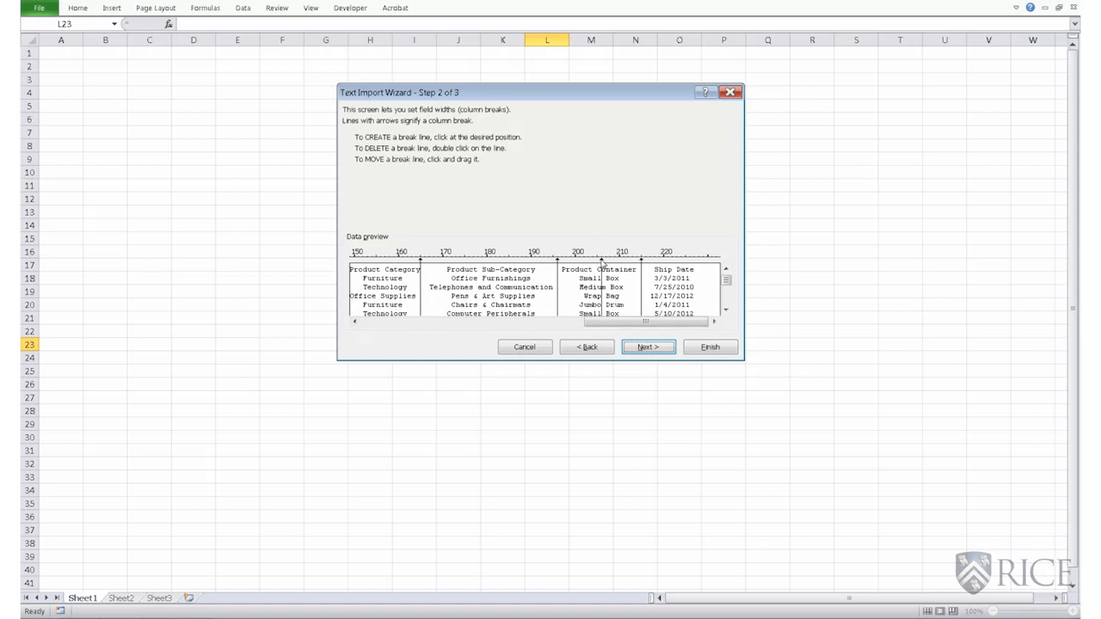
left_click(646, 347)
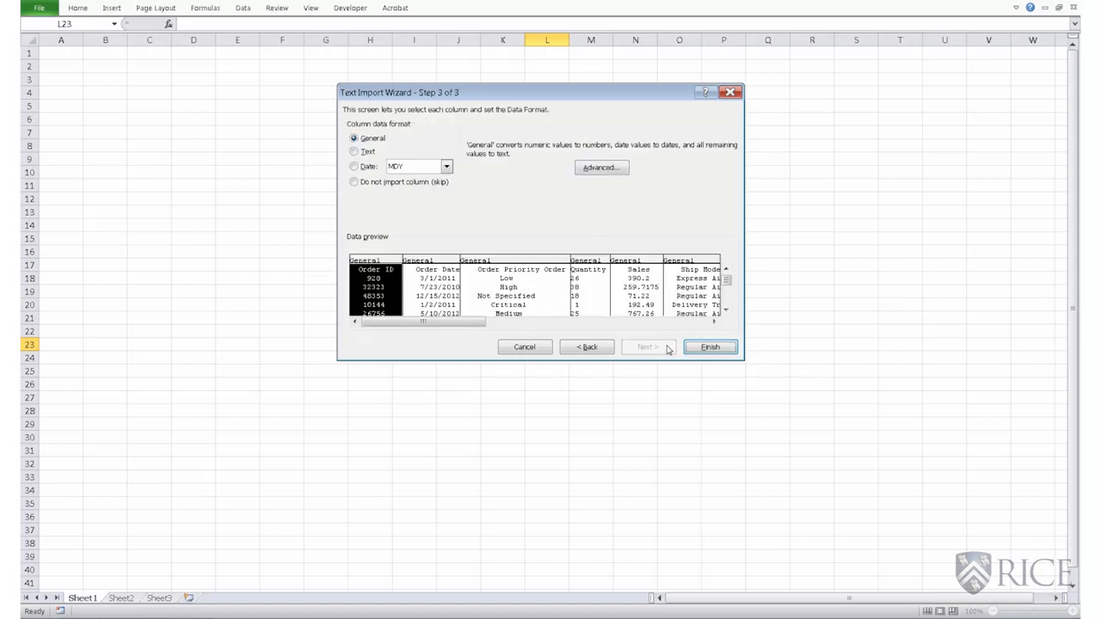
Finish importing the fixed-width Store Sales data into columns A to M
left_click(708, 347)
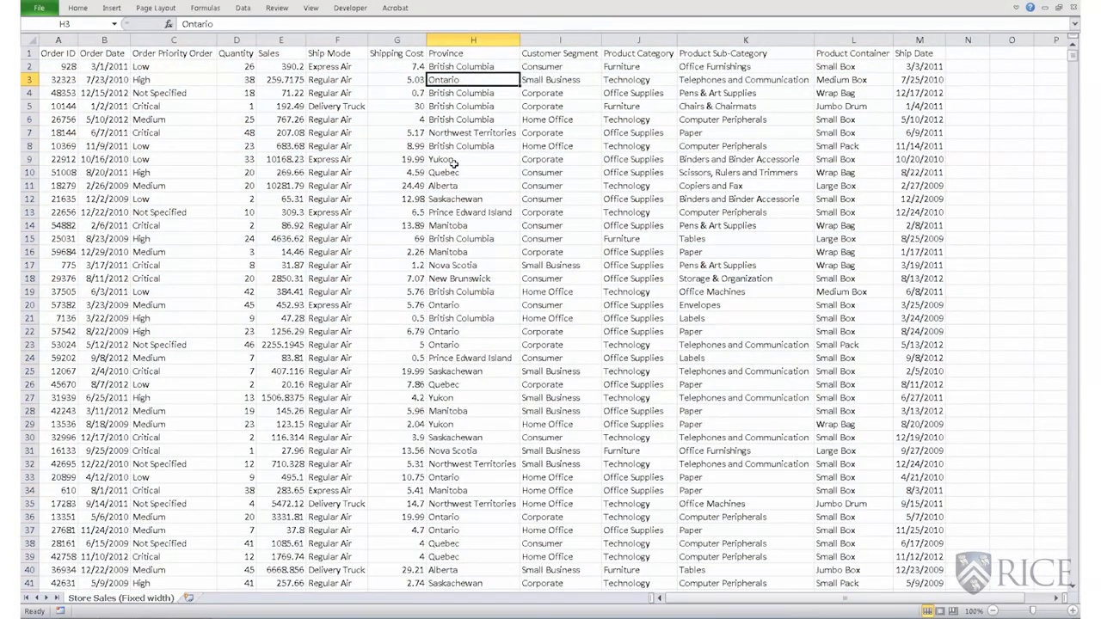
mouse_move(455, 161)
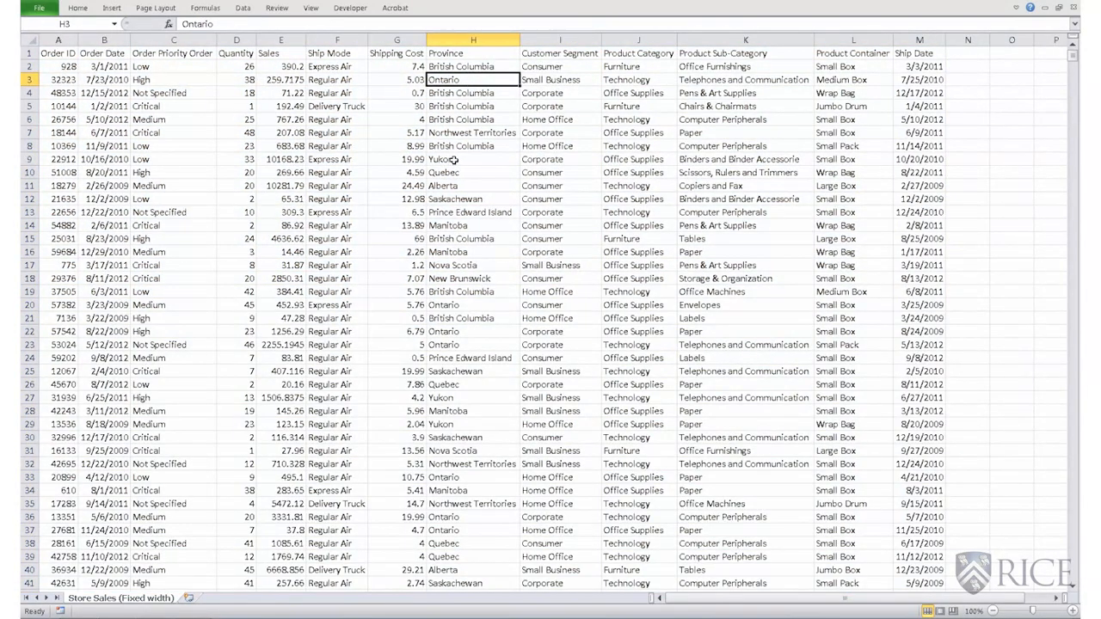